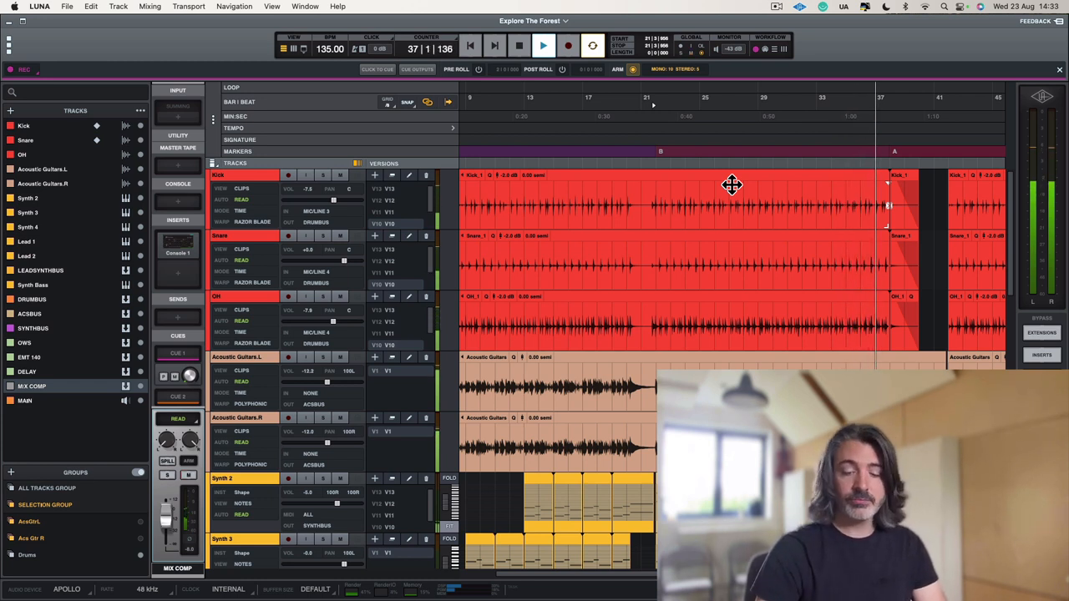
Switch from the arrange timeline to the Mixer window showing DRUMBUS, ACBUS and MIX COMP.
{"action": "left_click", "coordinate": [542, 47]}
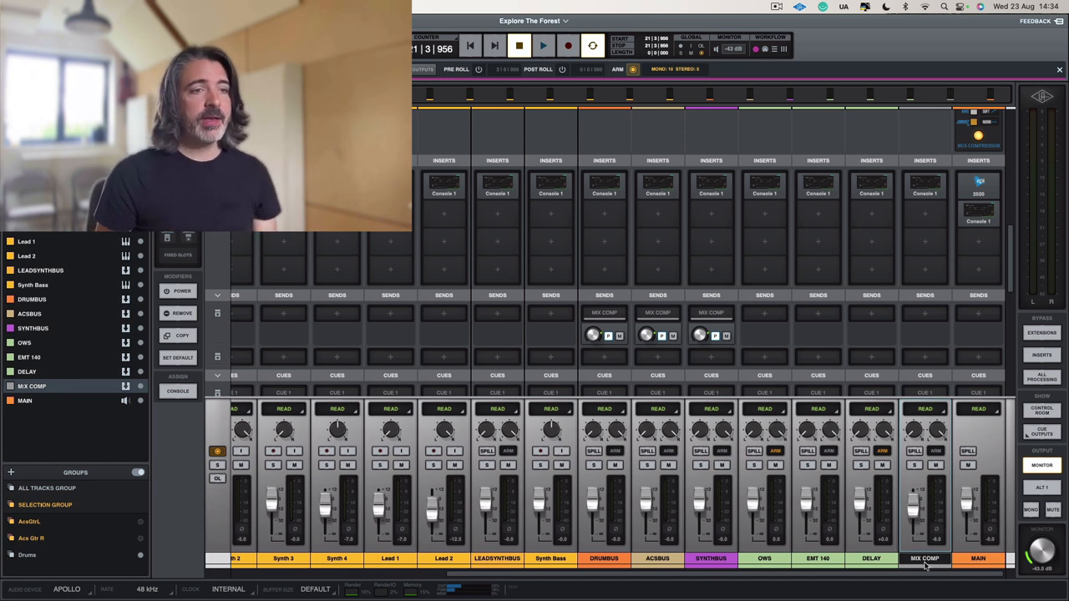
{"action": "mouse_move", "coordinate": [918, 274]}
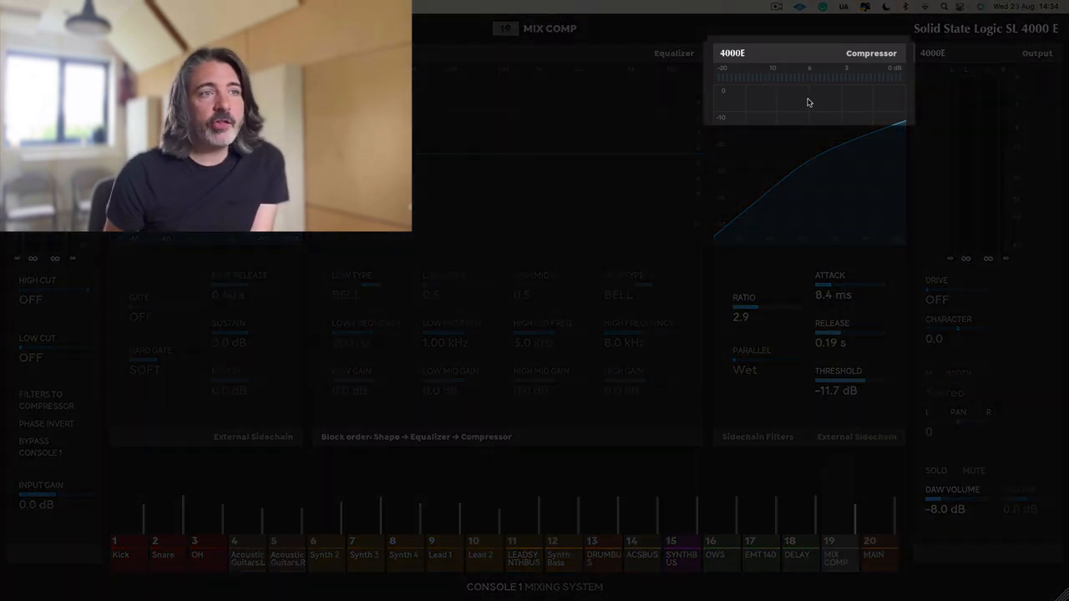
{"action": "mouse_move", "coordinate": [865, 67]}
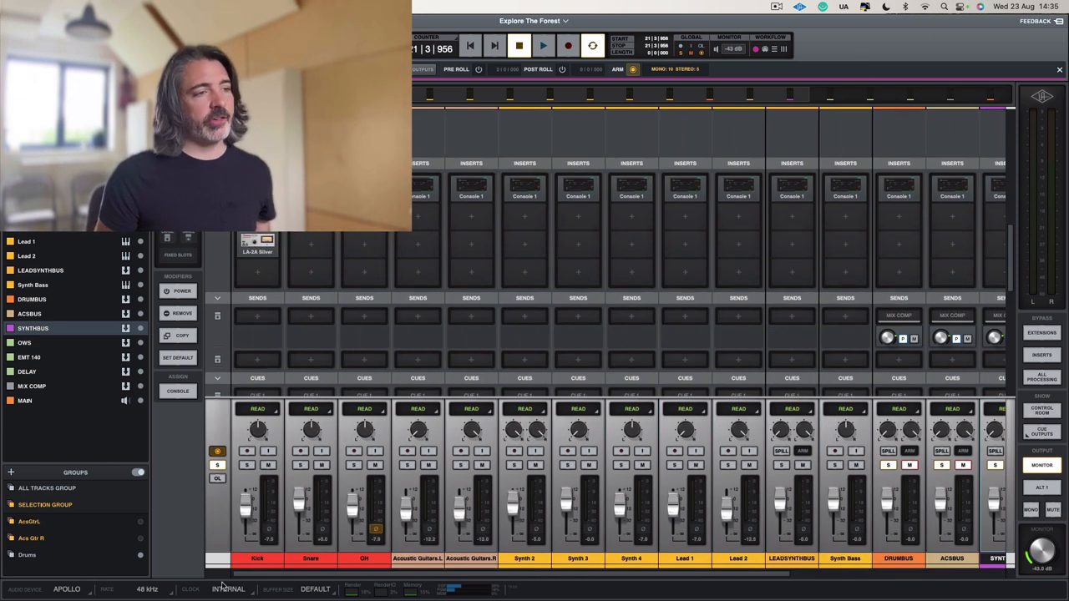
{"action": "left_click", "coordinate": [364, 558]}
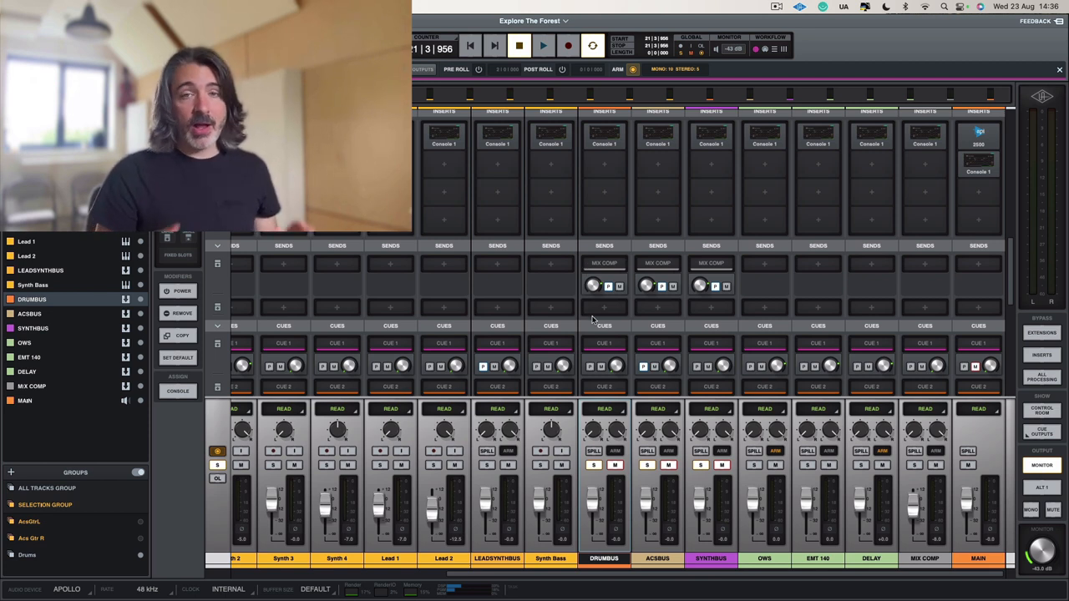
{"action": "mouse_move", "coordinate": [711, 540]}
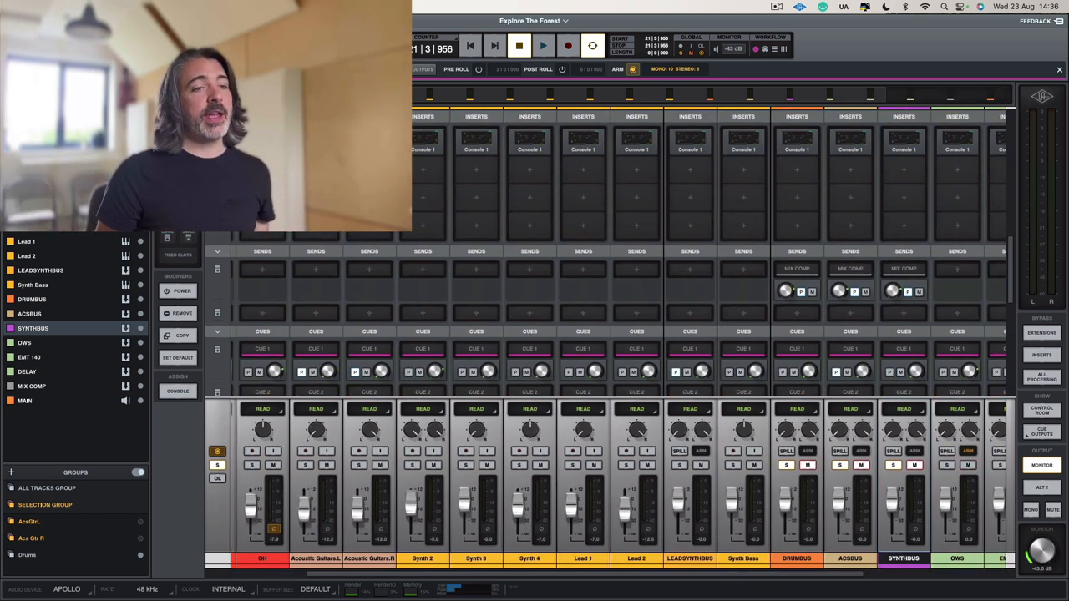
{"action": "scroll", "scroll_direction": "right", "scroll_amount": 3}
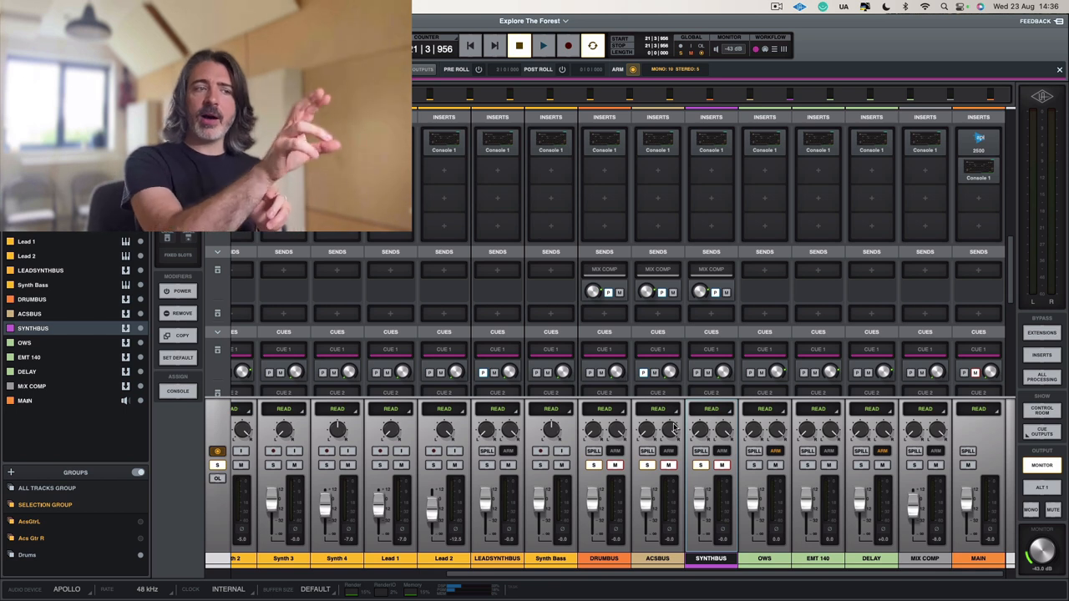
{"action": "mouse_move", "coordinate": [1039, 538]}
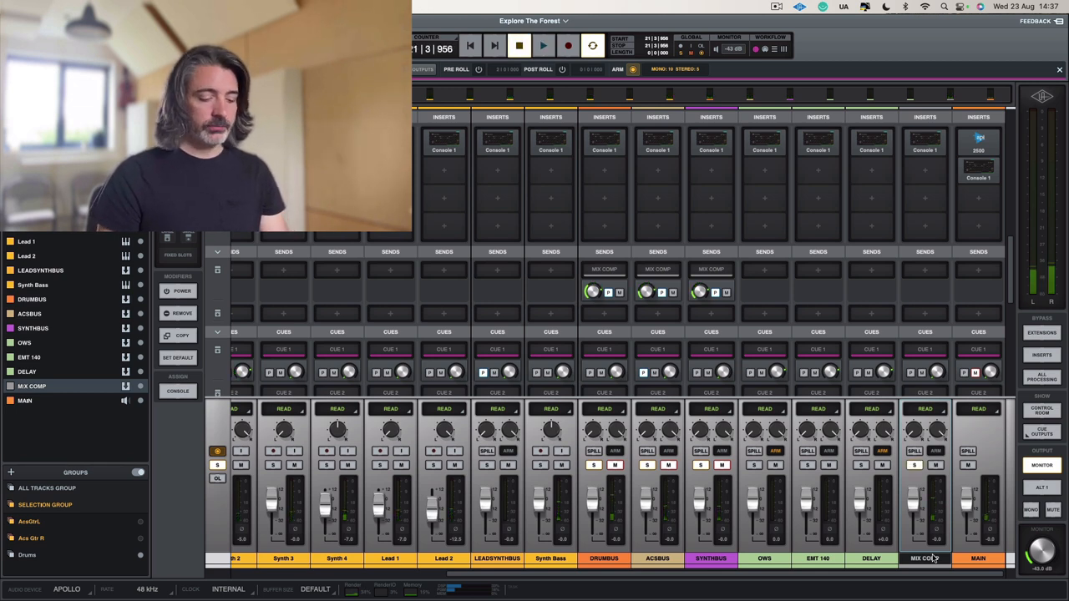
Start playback so the buses feed the parallel MIX COMP bus.
{"action": "left_click", "coordinate": [543, 47]}
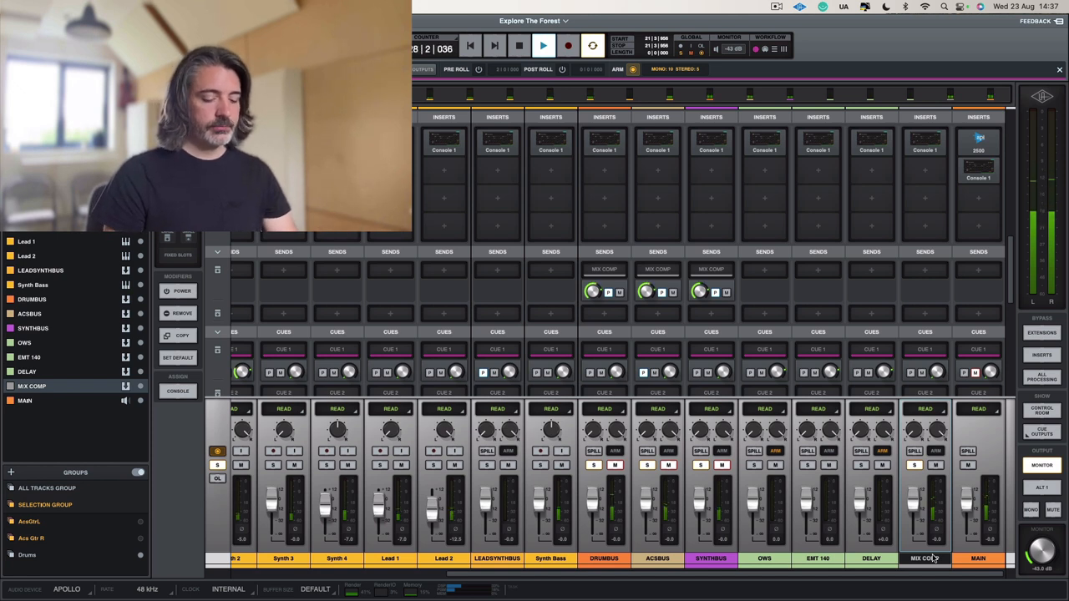
{"action": "left_click", "coordinate": [517, 45]}
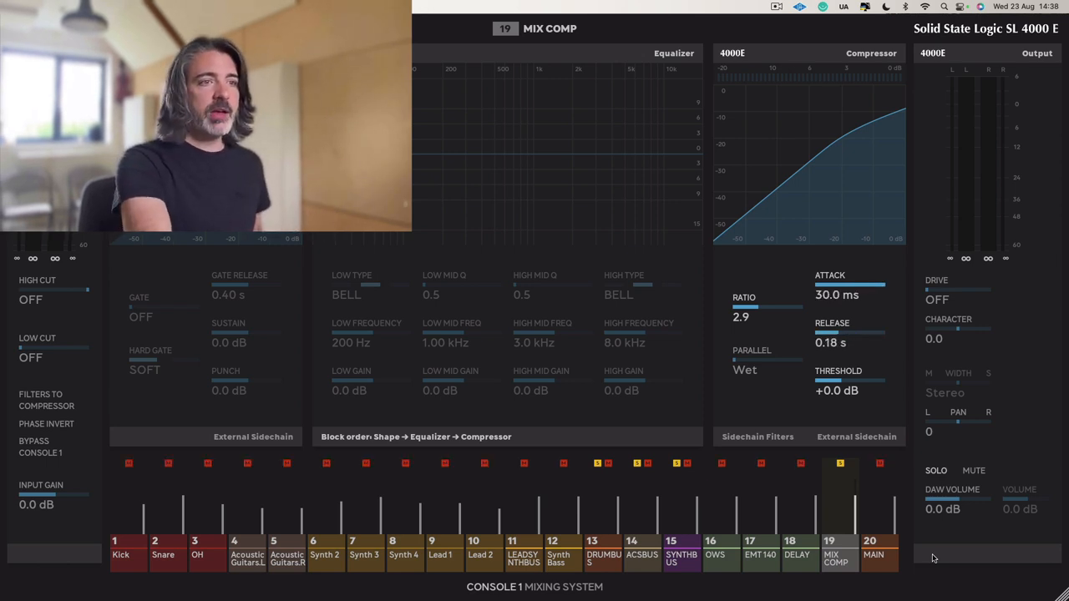
Adjust the SSL 4000 E compressor's attack and threshold on the MIX COMP channel.
{"action": "left_click_drag", "start_coordinate": [741, 308], "coordinate": [742, 326]}
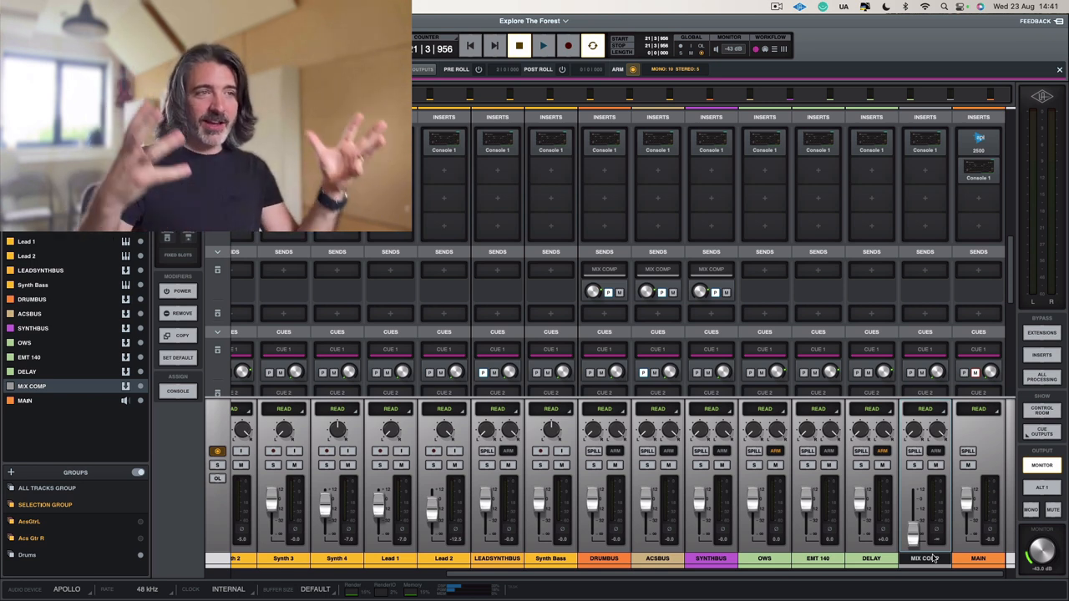
Review the Console 1 inserts and MIX COMP sends, then select the MAIN bus.
{"action": "left_click", "coordinate": [543, 45]}
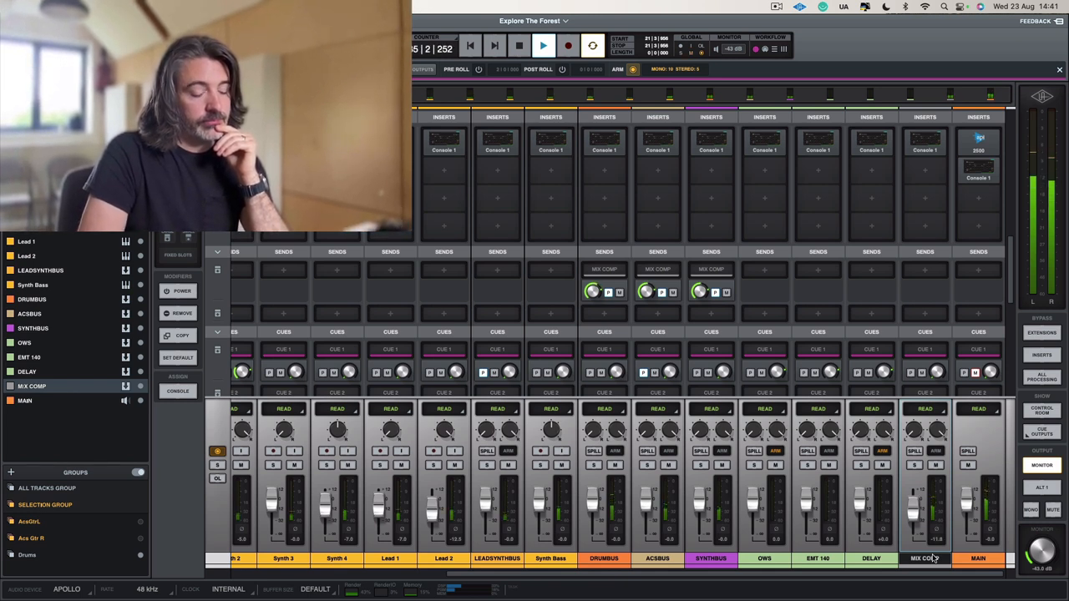
{"action": "left_click", "coordinate": [936, 464]}
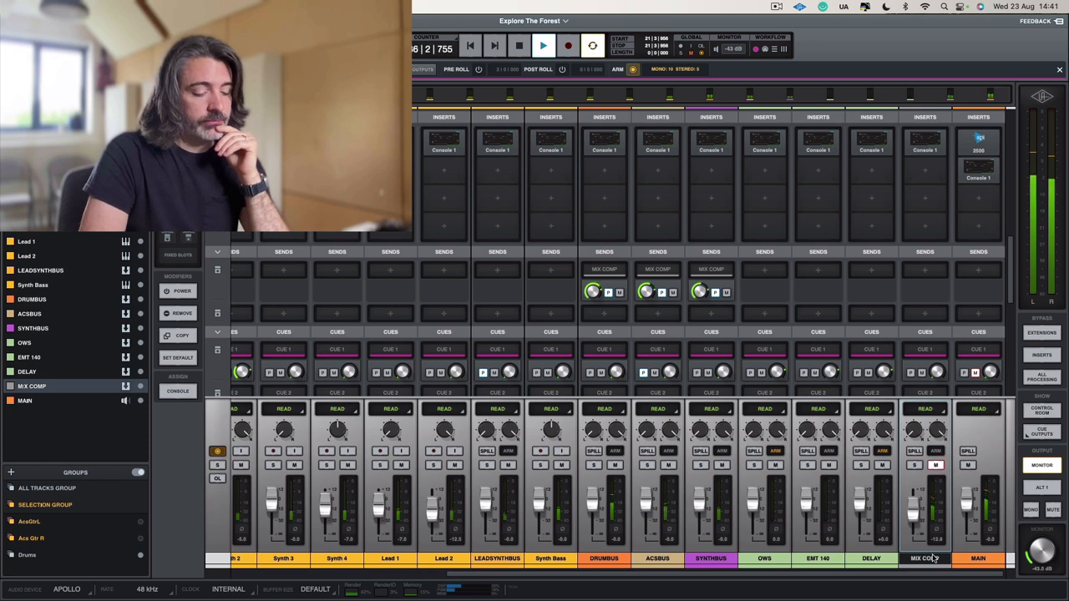
{"action": "left_click", "coordinate": [543, 46]}
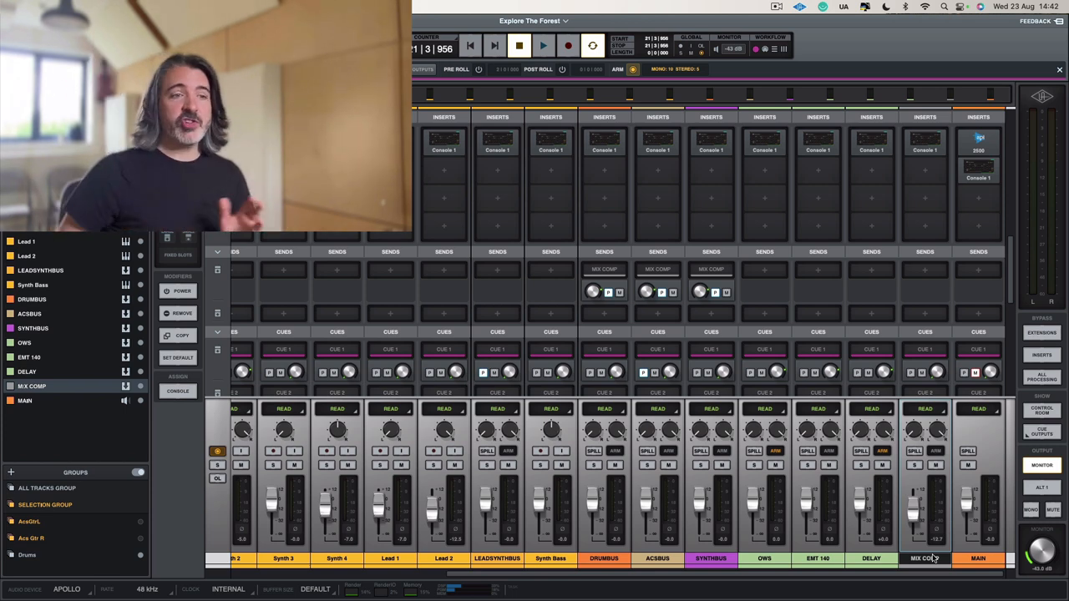
{"action": "left_click", "coordinate": [977, 558]}
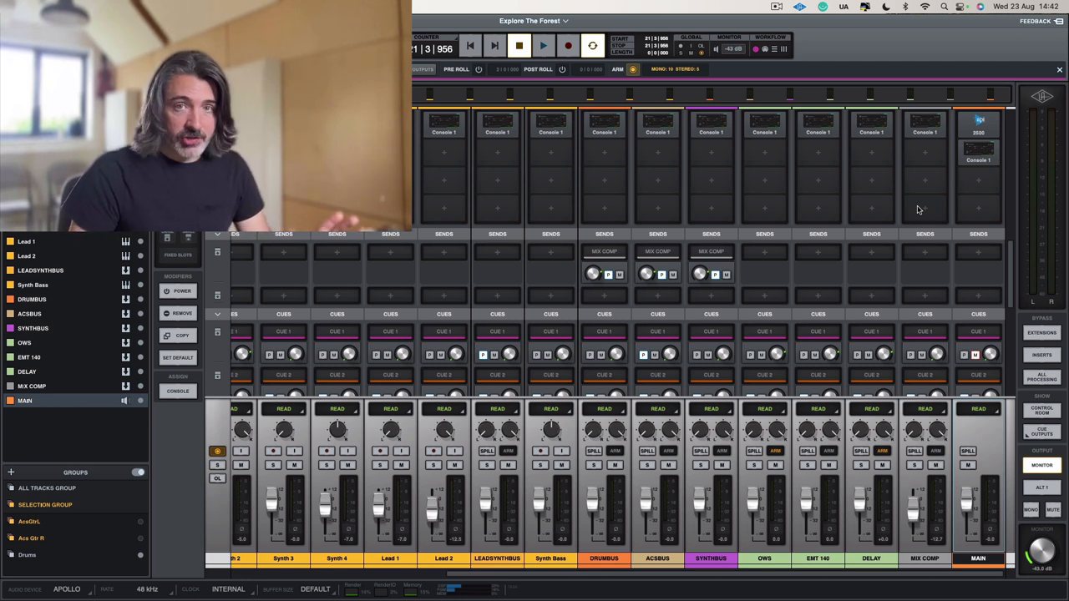
Expand the plugin inserted on the MAIN channel in the mixer.
{"action": "left_click", "coordinate": [32, 386]}
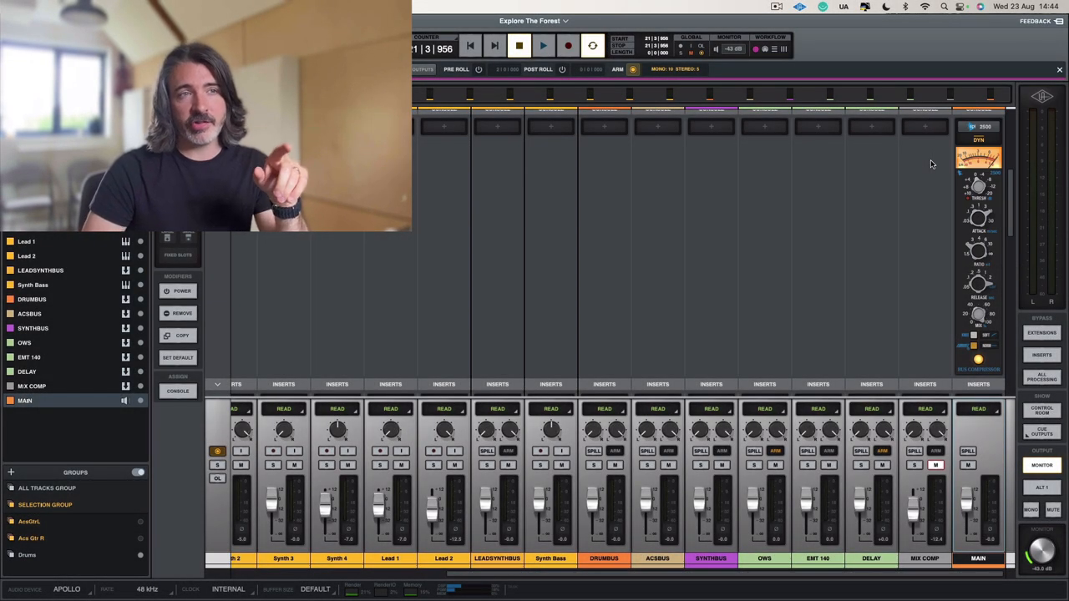
Bring up the Console 1 Mixing System window showing track 20 MAIN's SL 4000 E strip.
{"action": "left_click", "coordinate": [543, 47]}
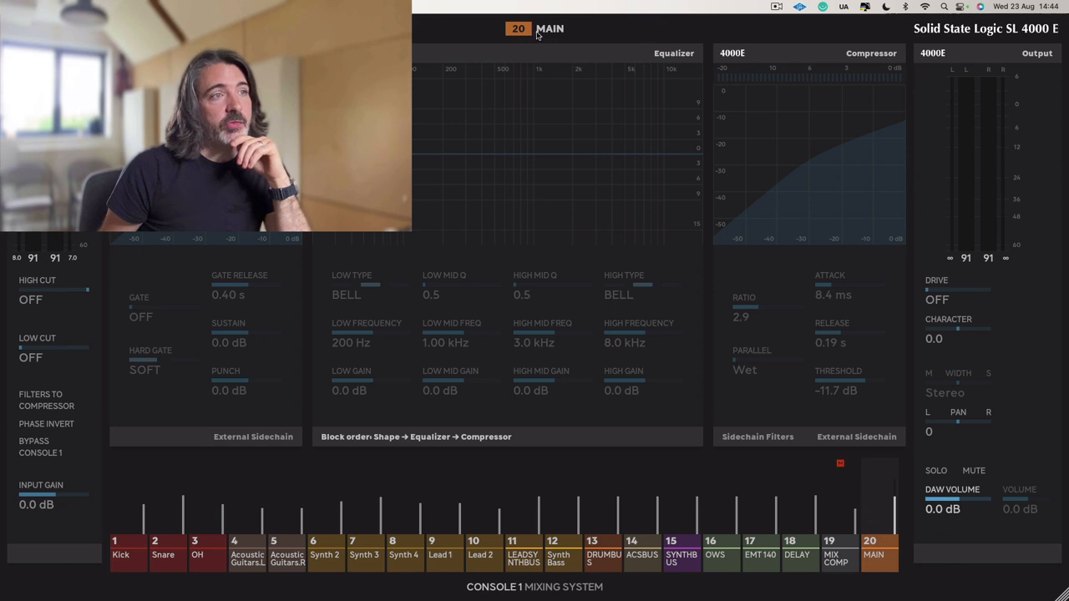
{"action": "mouse_move", "coordinate": [550, 37]}
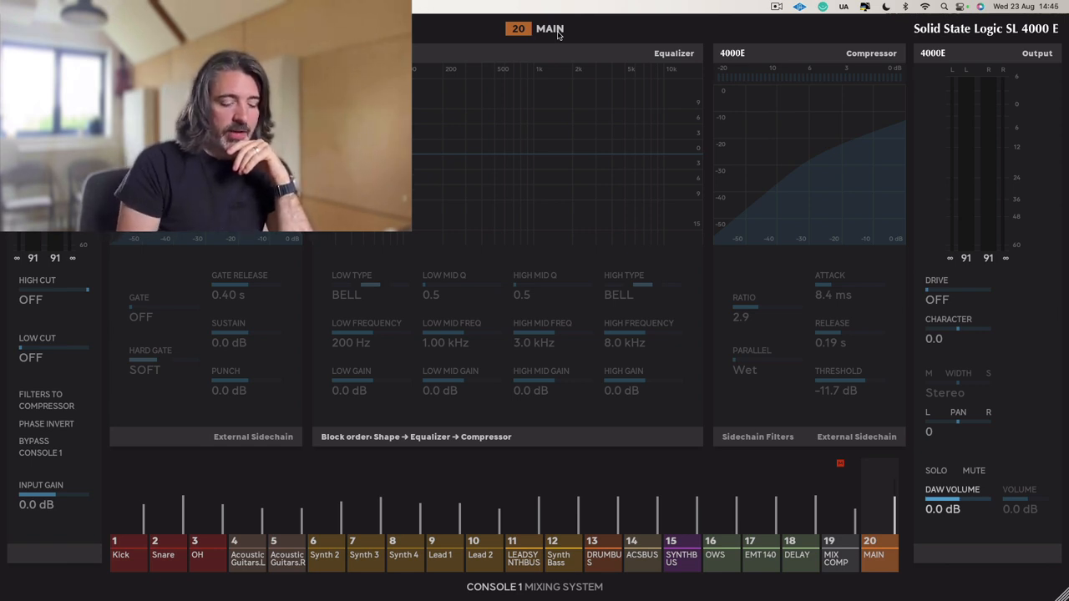
Copy MIX COMP's compressor settings onto MAIN: ratio 2.9, attack 11.1 ms, threshold -9.4 dB.
{"action": "left_click", "coordinate": [836, 551]}
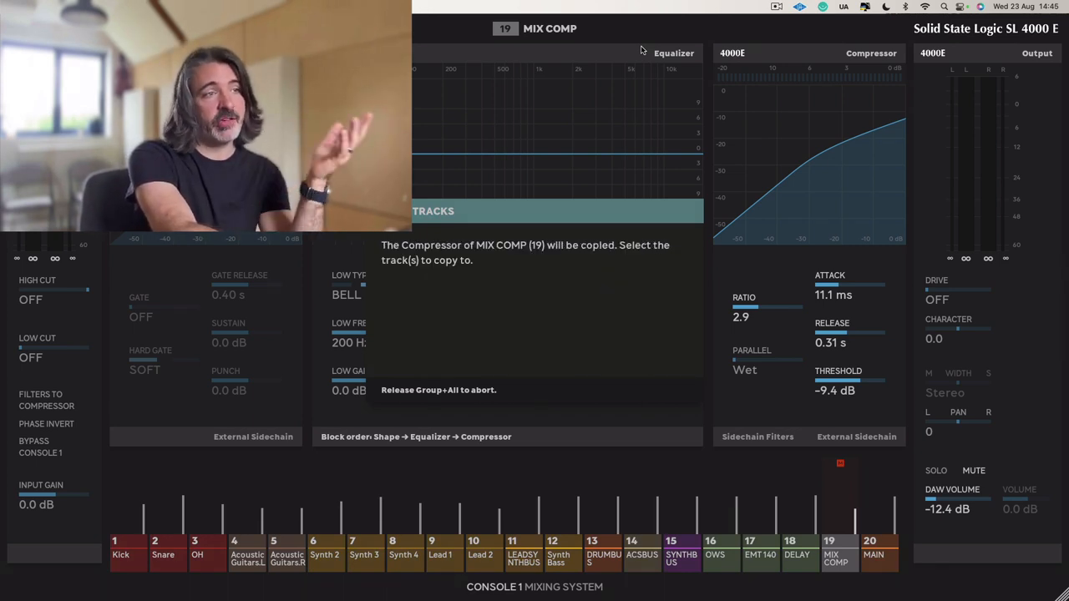
{"action": "left_click", "coordinate": [872, 555]}
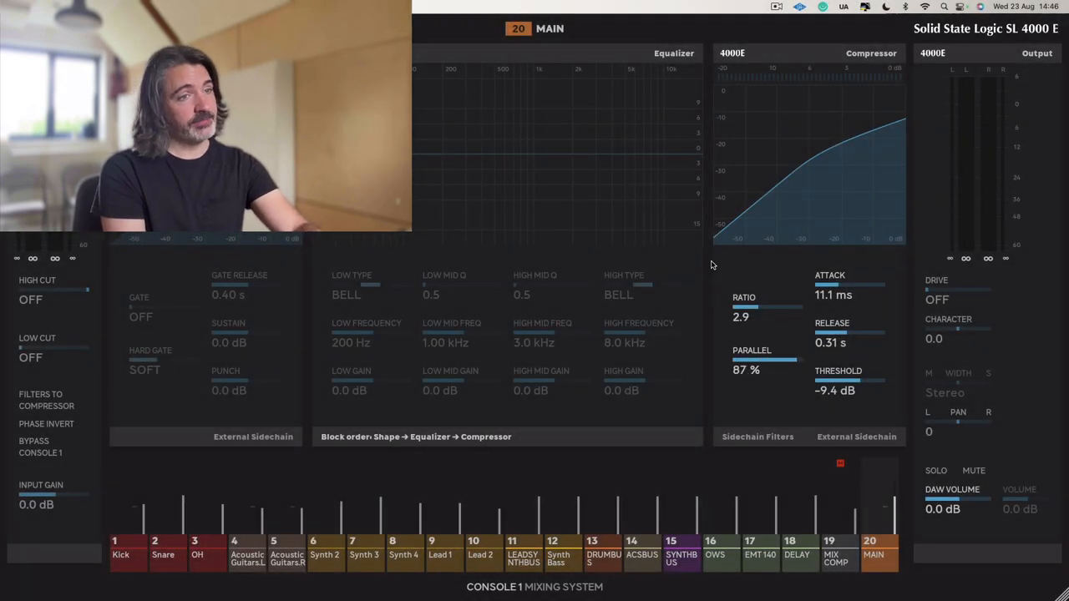
Sweep MAIN's compressor parallel blend between wet and 10%, settling around 47%.
{"action": "left_click_drag", "start_coordinate": [765, 359], "coordinate": [743, 359]}
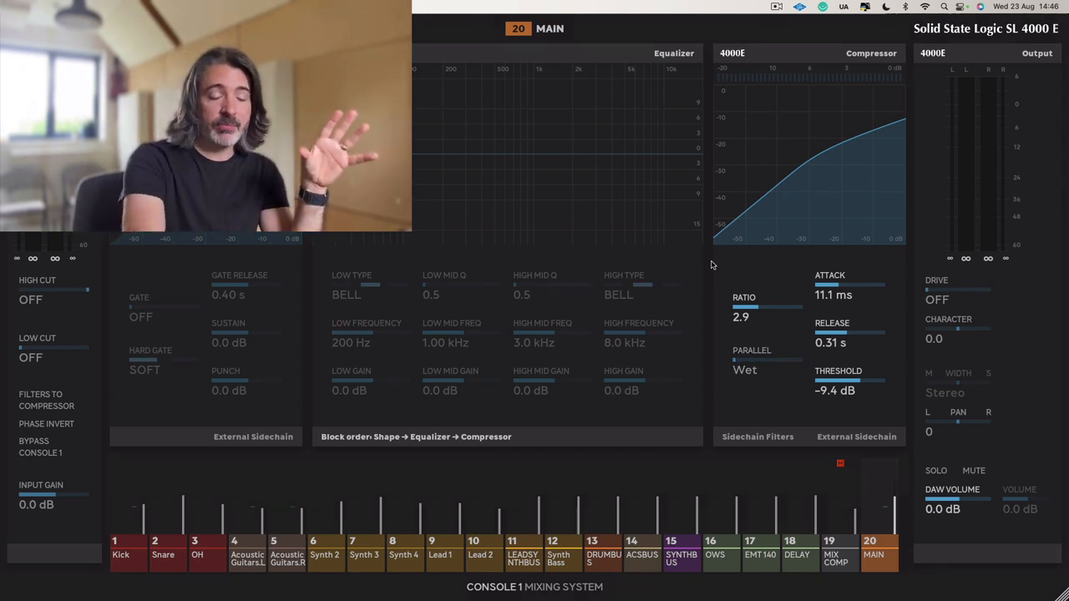
{"action": "left_click_drag", "start_coordinate": [768, 371], "coordinate": [767, 370]}
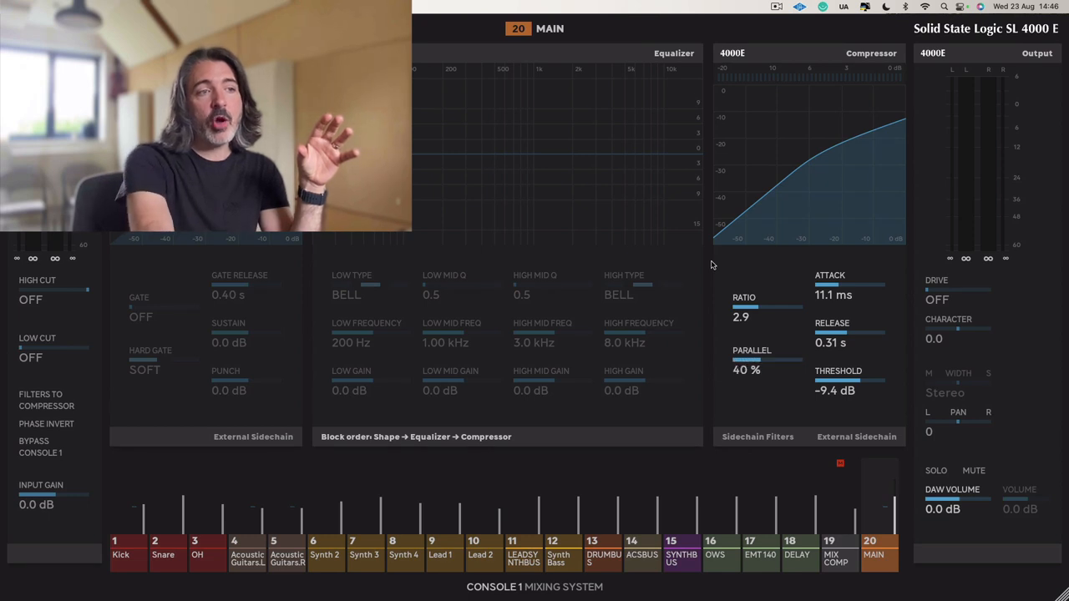
{"action": "left_click_drag", "start_coordinate": [748, 360], "coordinate": [766, 359]}
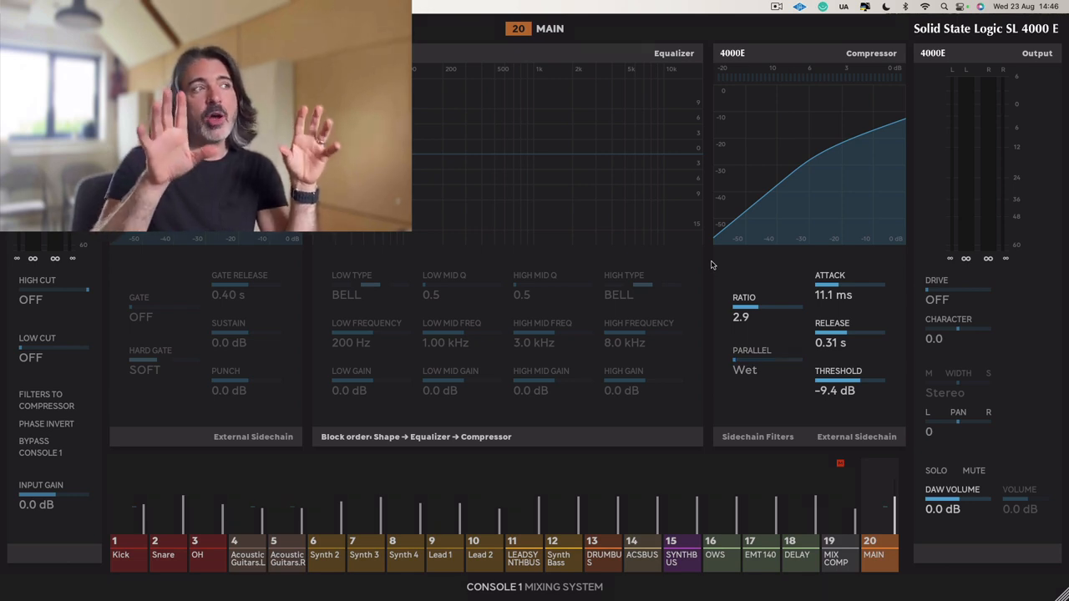
{"action": "left_click_drag", "start_coordinate": [765, 361], "coordinate": [738, 361]}
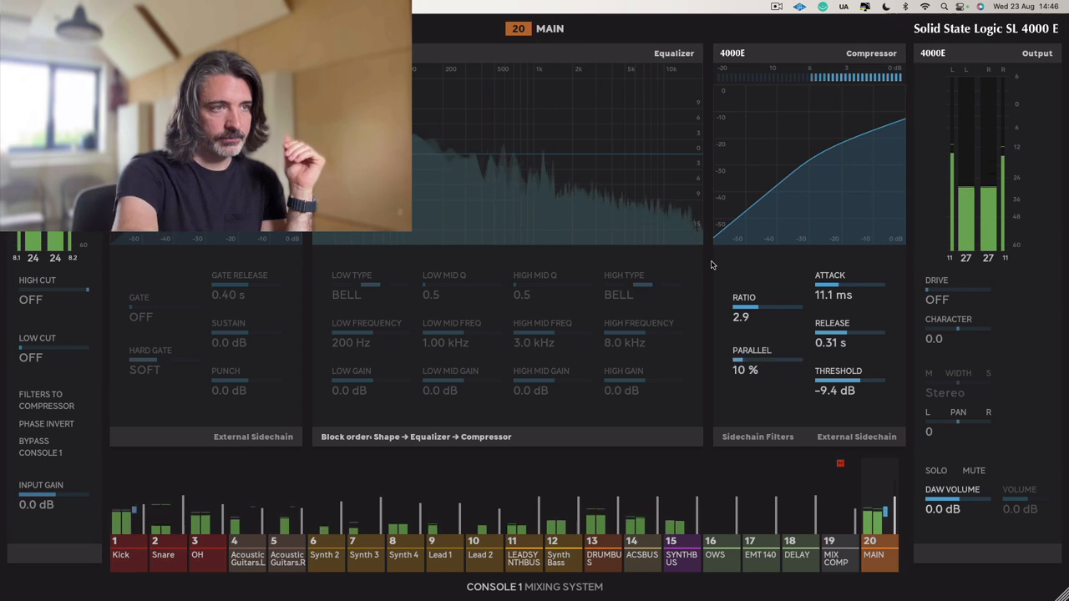
{"action": "left_click_drag", "start_coordinate": [739, 357], "coordinate": [768, 357]}
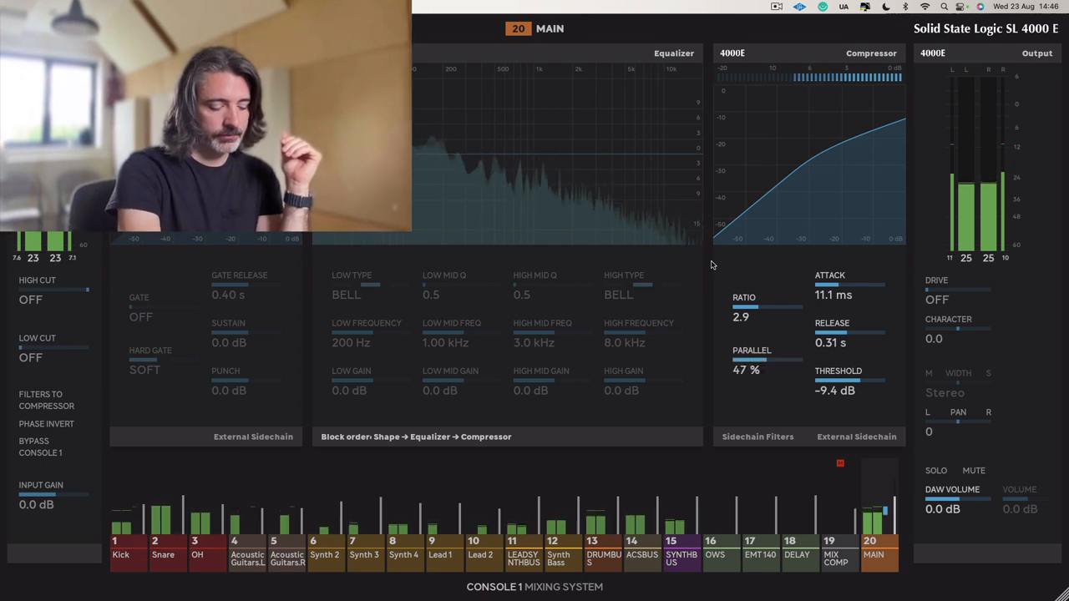